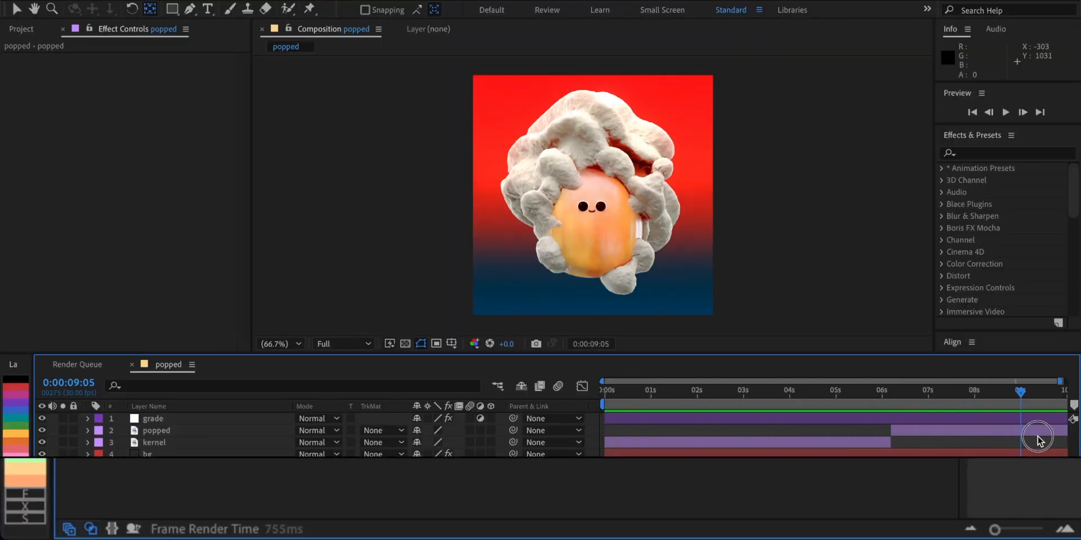
Go to frame 0:00:00:00 and select the kernel layer
left_click(152, 419)
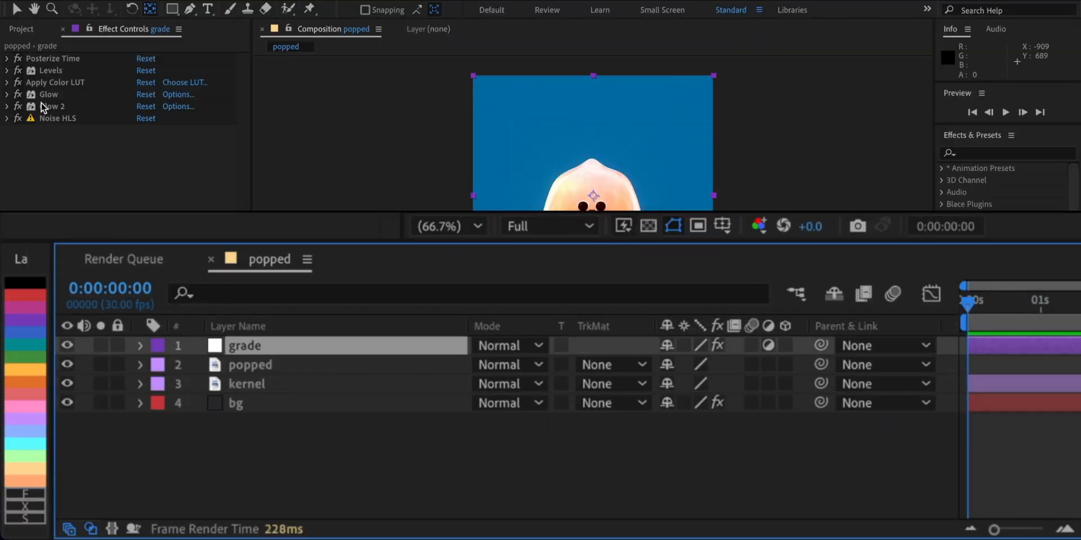
left_click(247, 384)
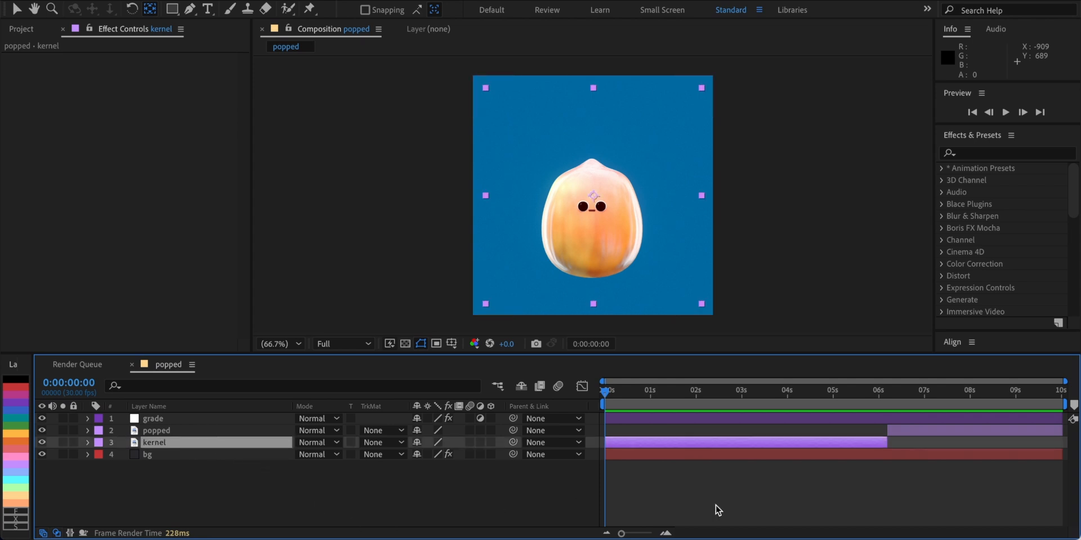
Add a wiggle(10,20) expression to the kernel's Position property
key("p")
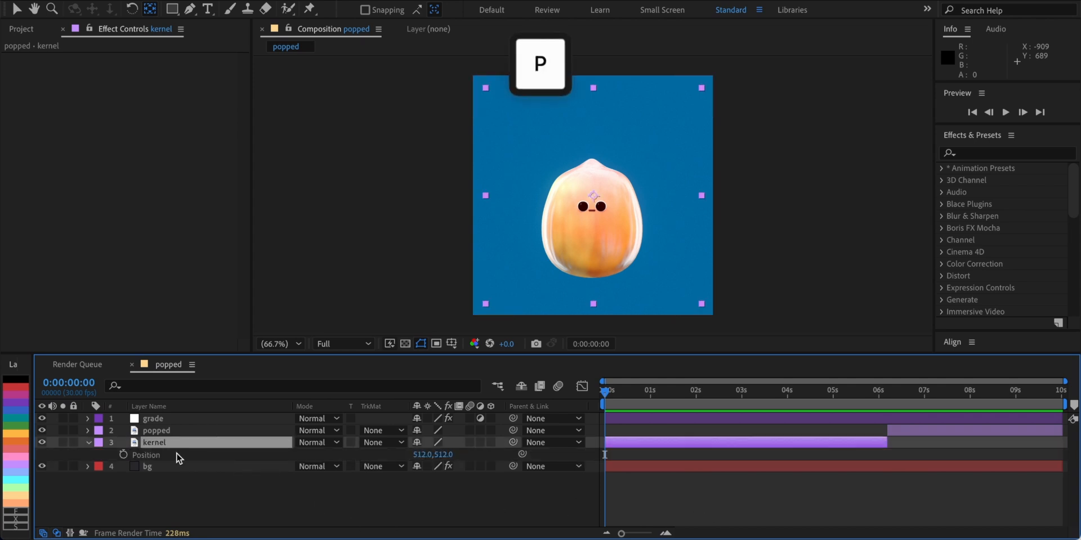
left_click(123, 455)
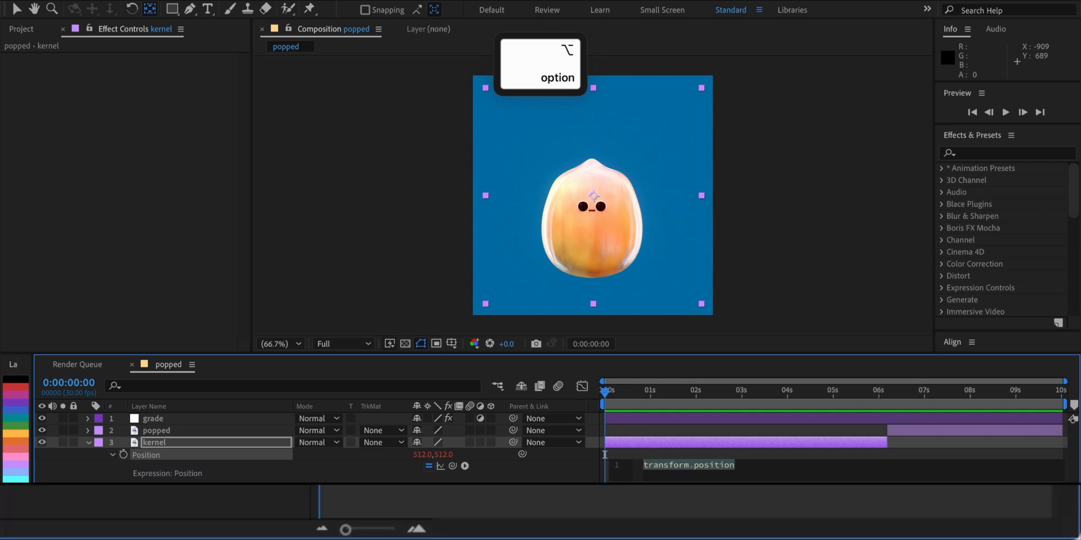
type("wiggle(10")
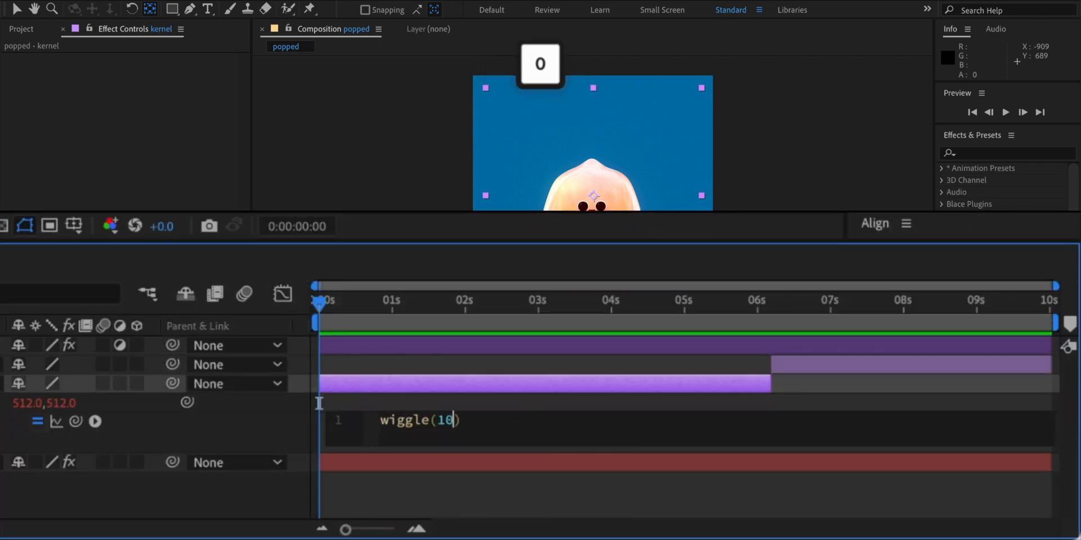
type(",20")
type("control")
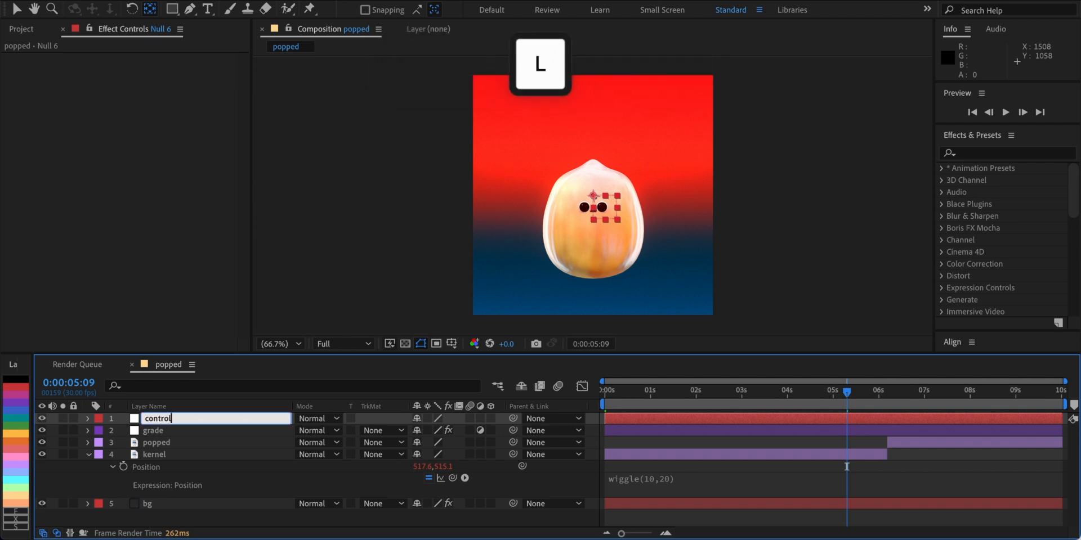
Name the new null 'control' and apply Slider Control effects to it for freq and amp
right_click(156, 419)
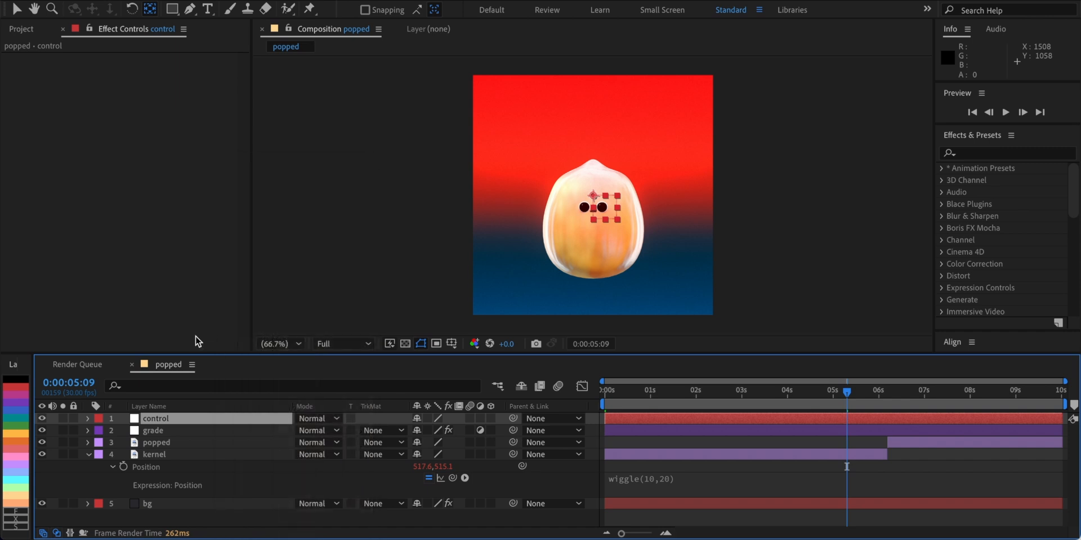
left_click(165, 419)
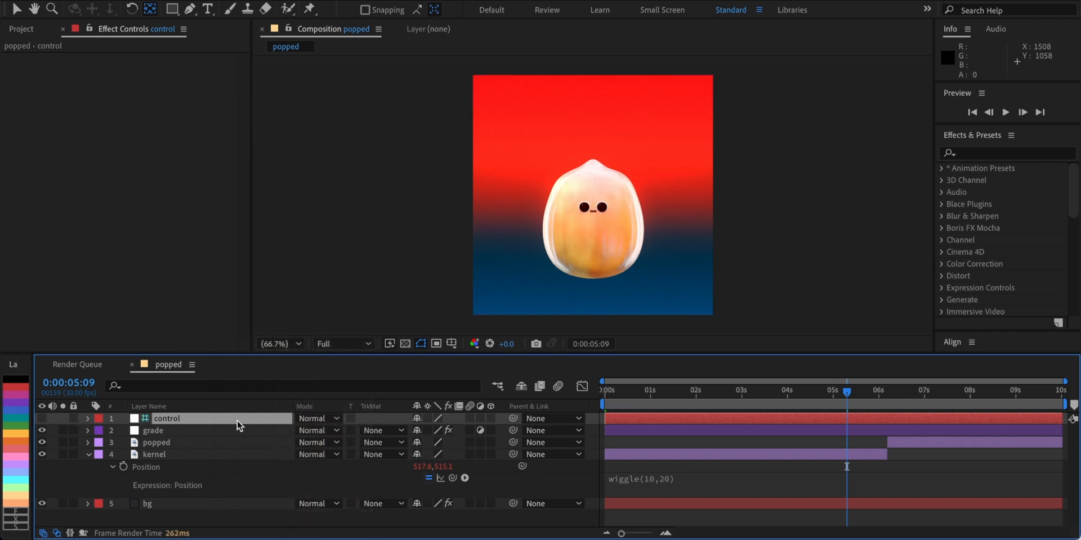
type("slider")
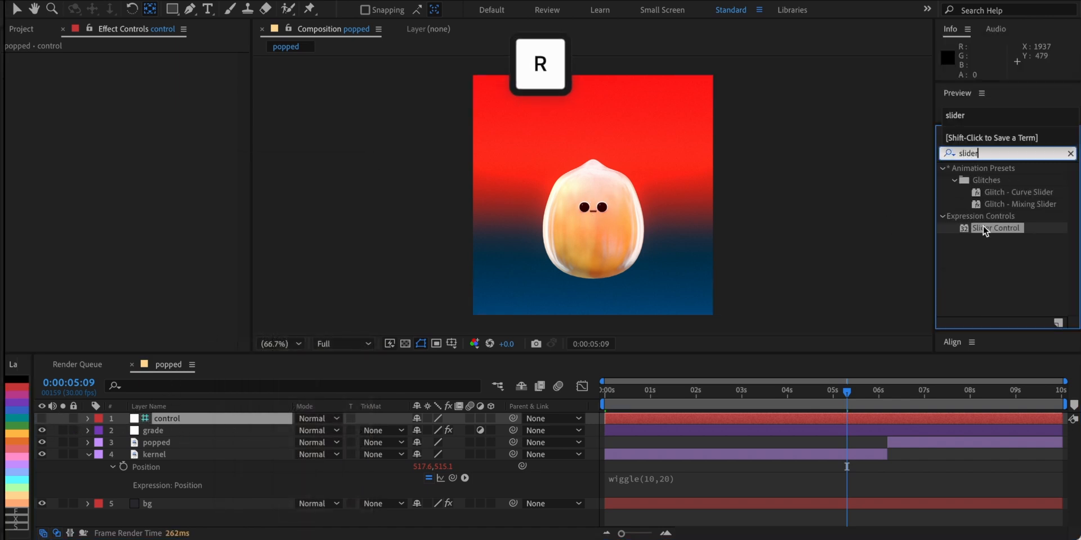
double_click(998, 227)
type("amp")
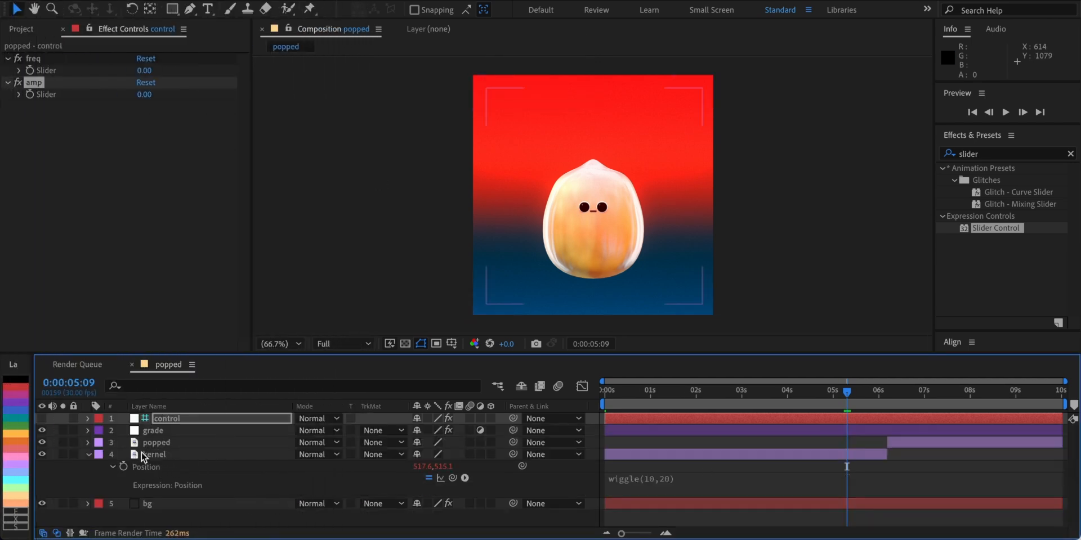
mouse_move(165, 481)
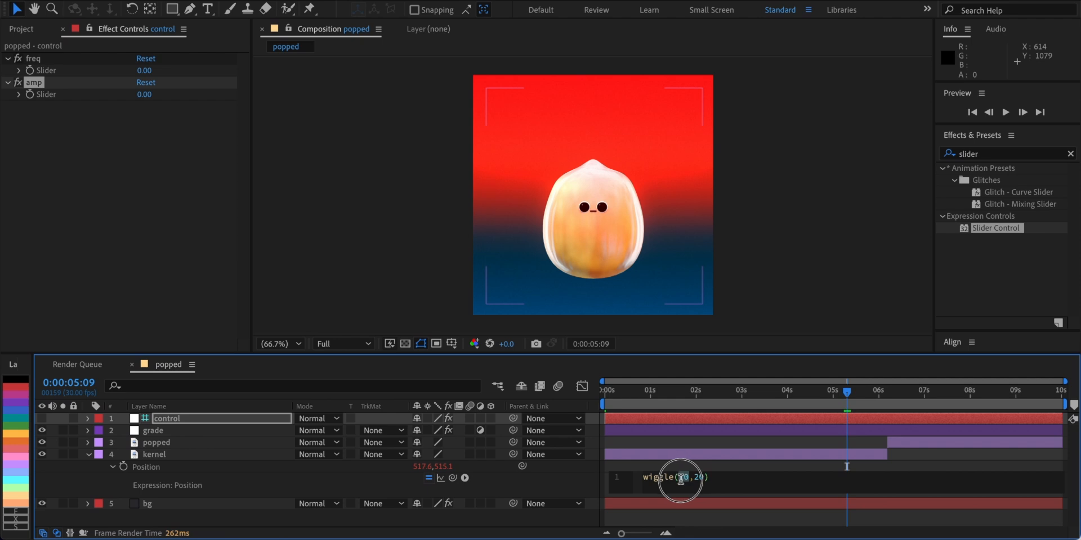
mouse_move(522, 472)
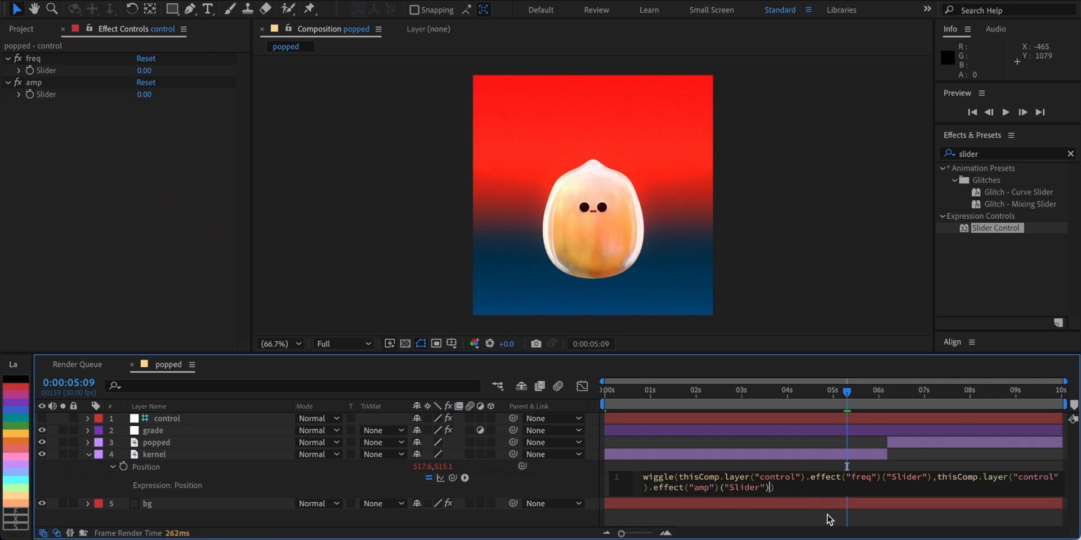
Link the wiggle's frequency and amplitude to the control layer's freq and amp sliders
left_click_drag(847, 391, 812, 391)
type("0")
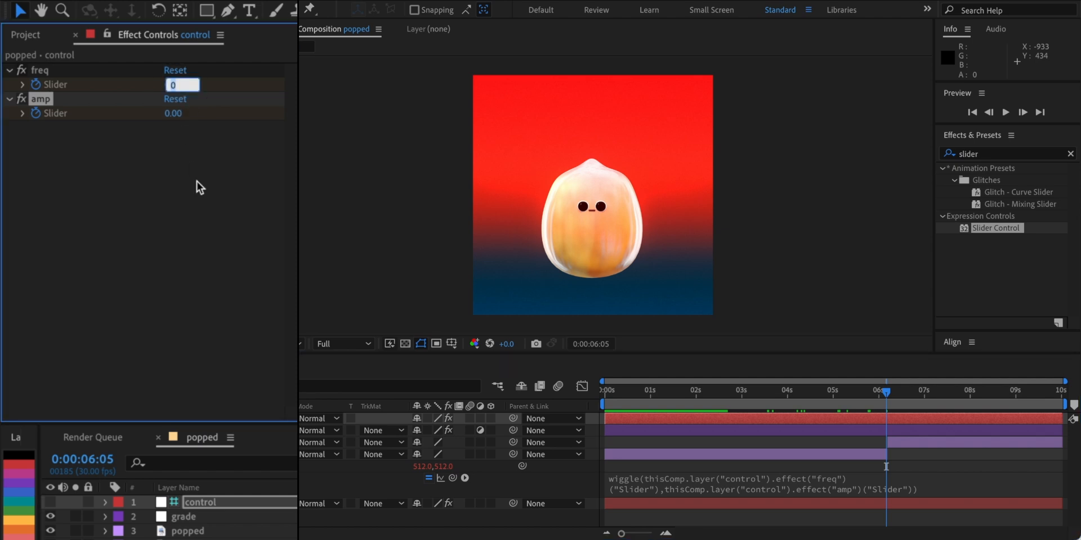
Keyframe the freq and amp sliders and ease their curves in the graph editor
key("Return")
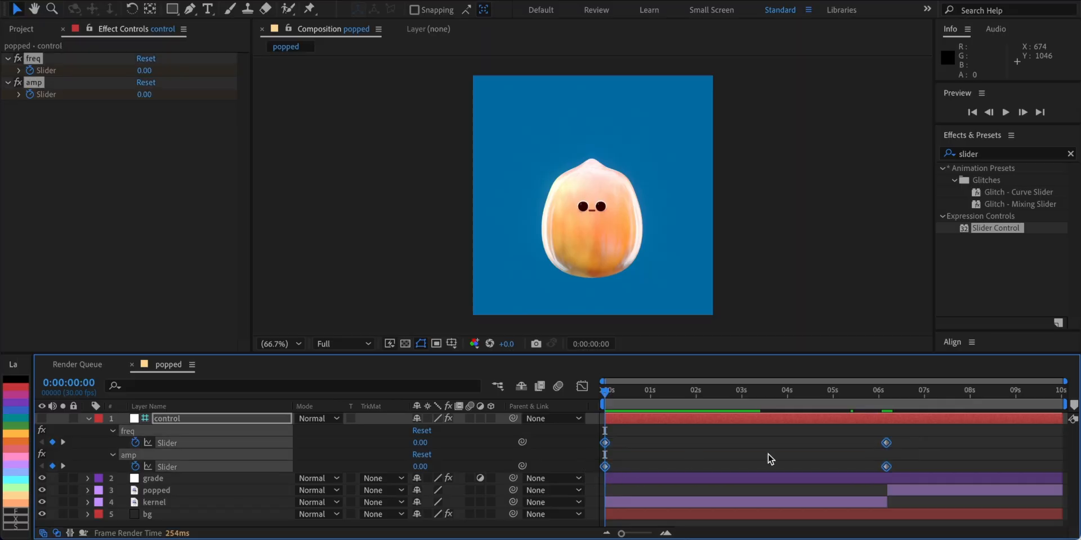
left_click(605, 392)
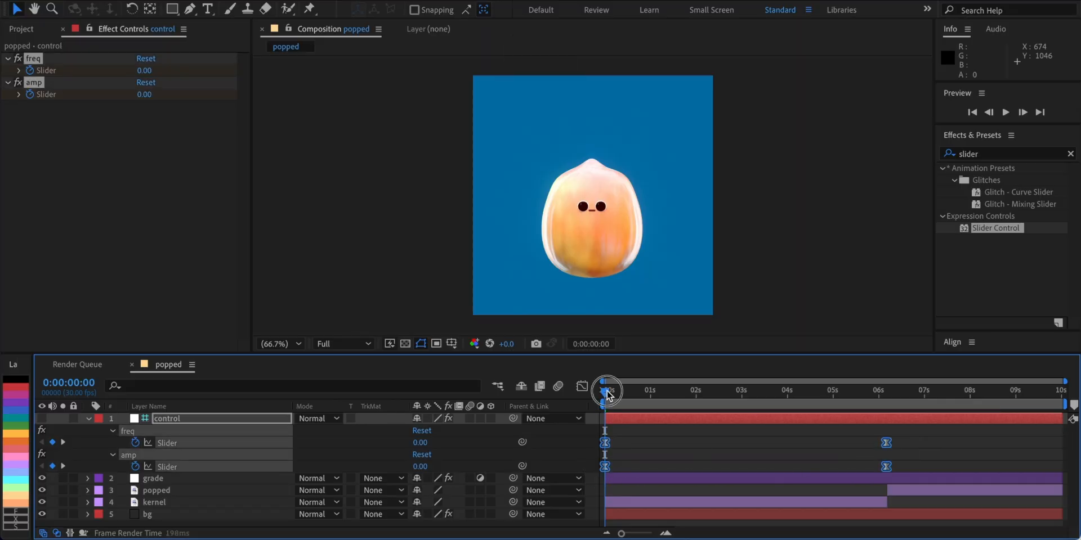
left_click(582, 385)
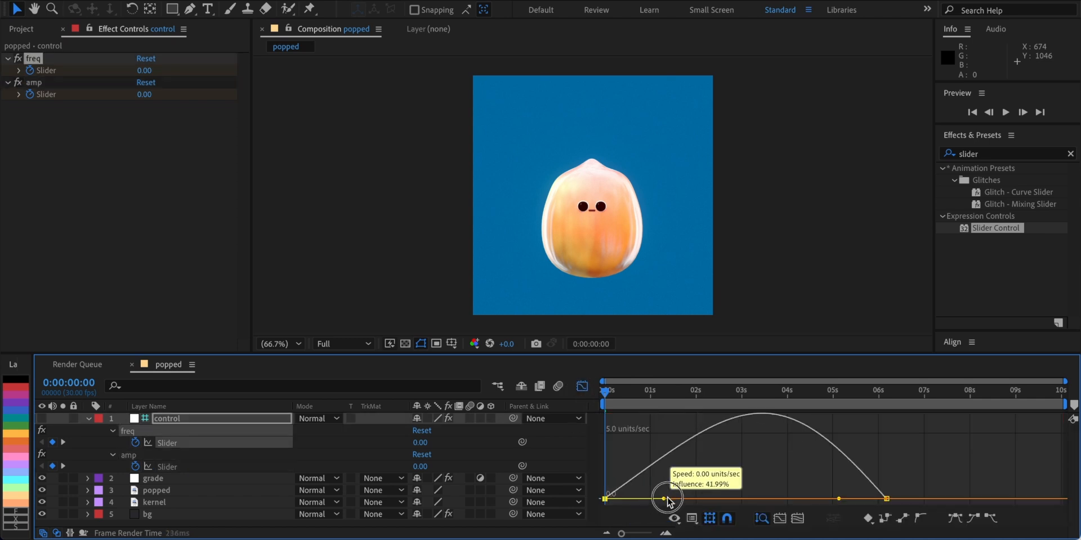
left_click_drag(669, 501, 874, 503)
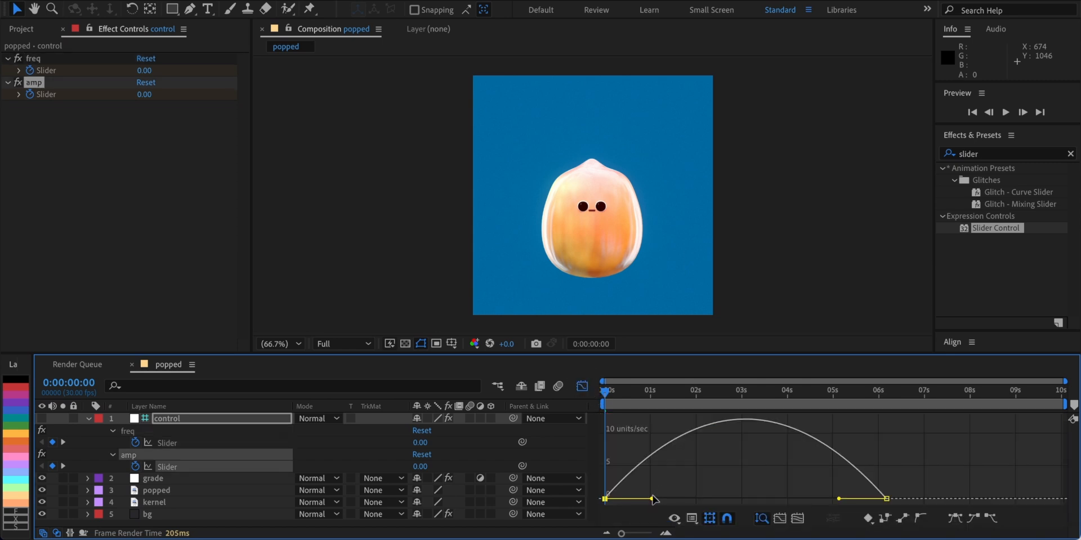
left_click(1004, 111)
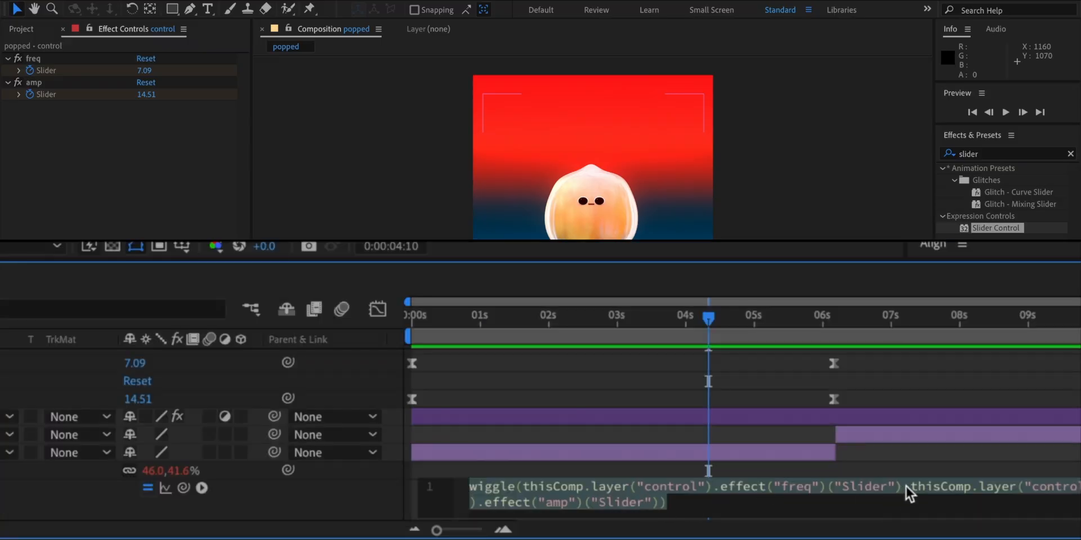
Divide both slider arguments in the kernel's Scale wiggle expression by 3
type("/3")
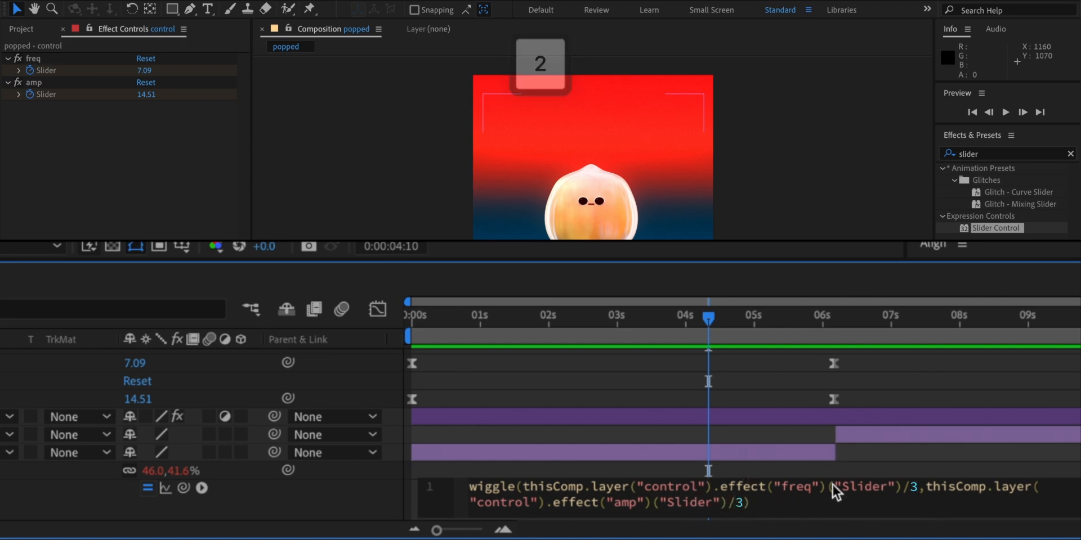
Copy the slider-driven wiggle onto popped's Position and preview it around six seconds
key("cmd+c")
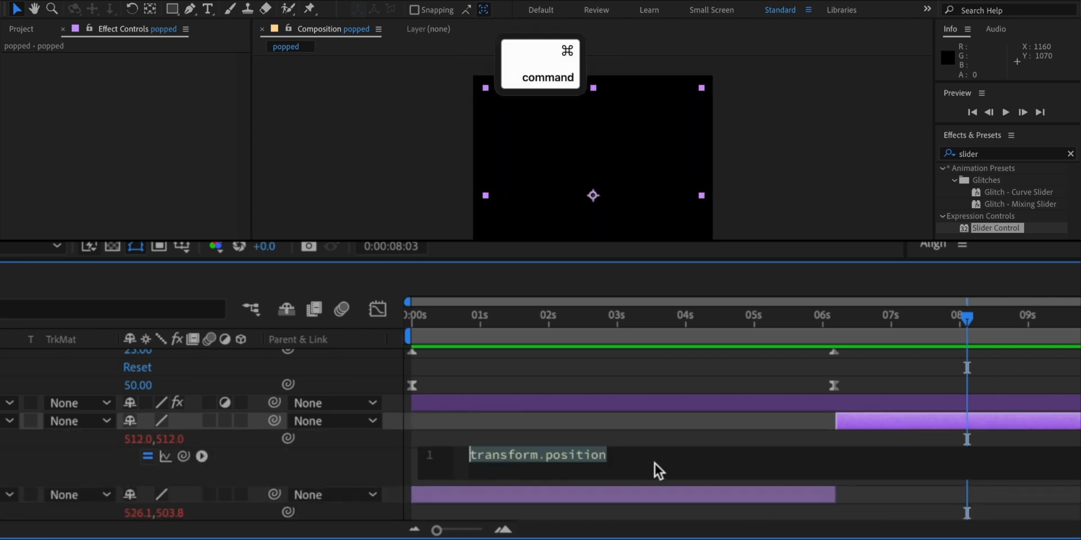
left_click_drag(966, 315, 950, 315)
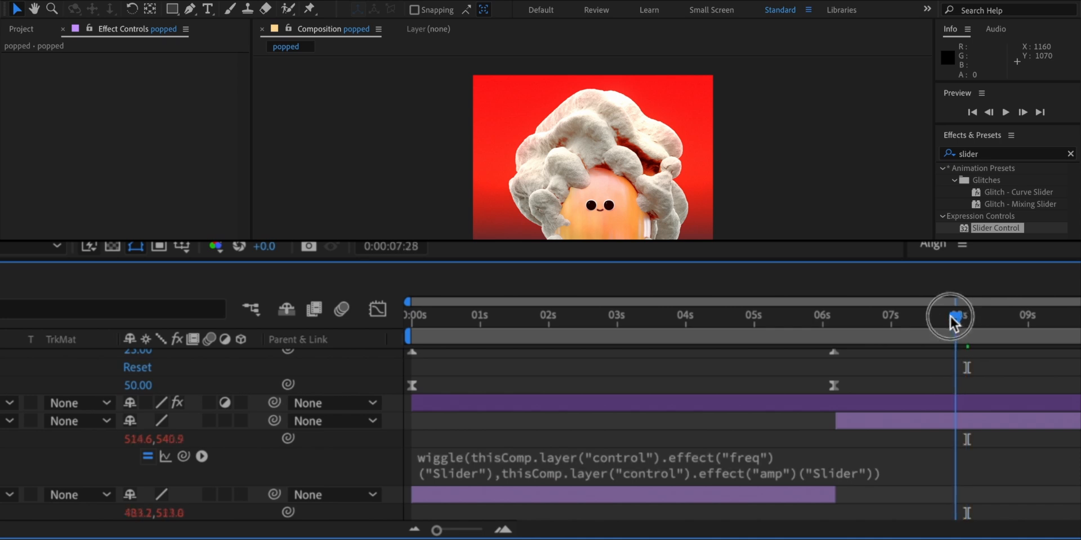
left_click_drag(950, 321, 844, 321)
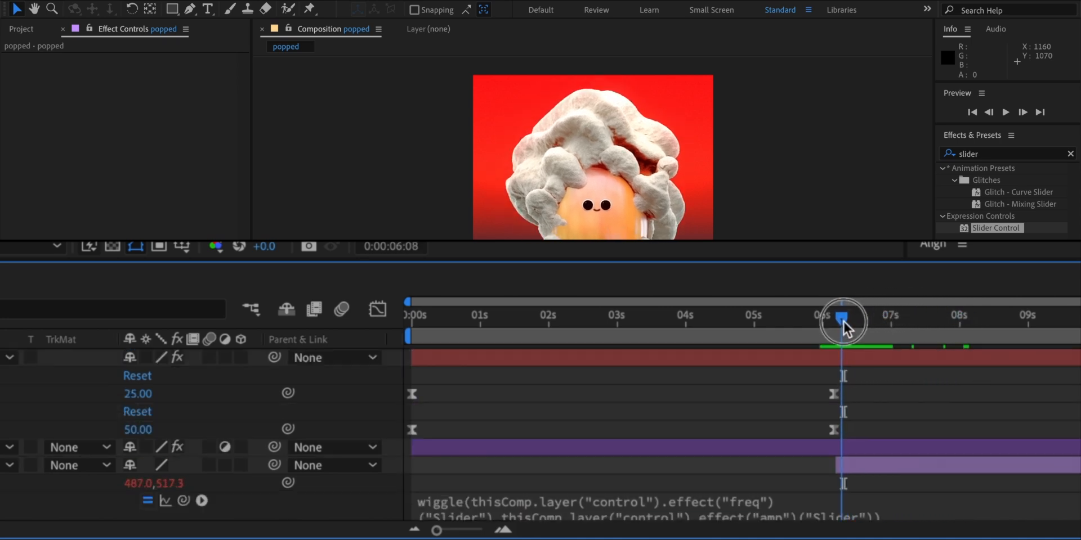
double_click(138, 394)
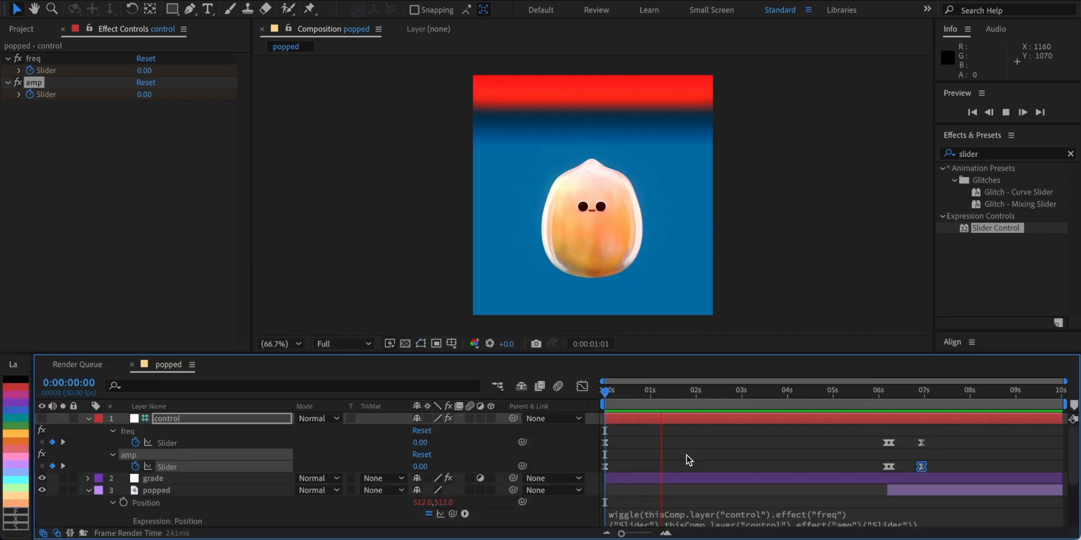
left_click(749, 390)
type("turb")
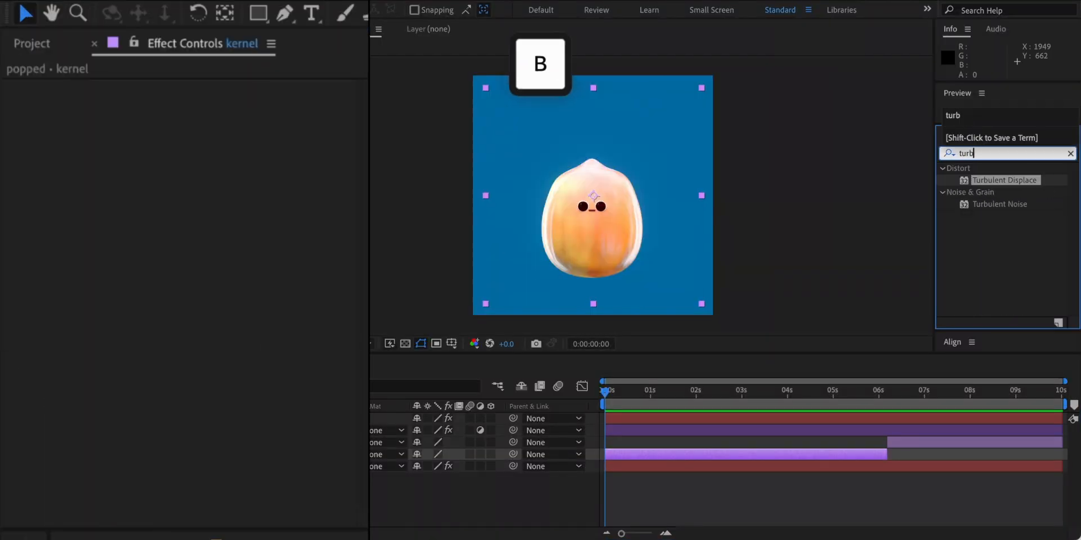
Apply Turbulent Displace to kernel with amount 10, size 200, wiggling evolution and Cycle Evolution on
double_click(1005, 180)
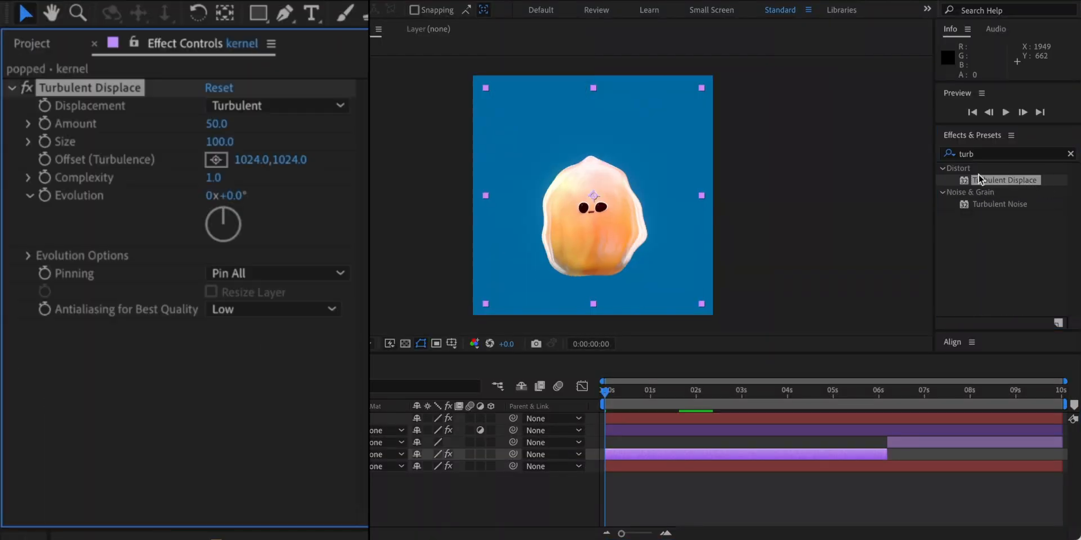
double_click(216, 124)
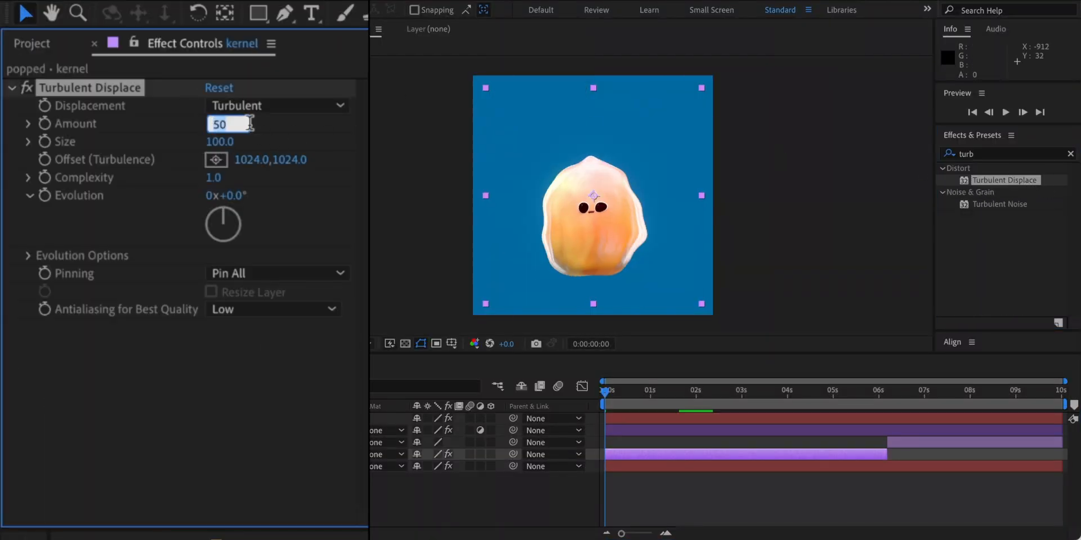
key("return")
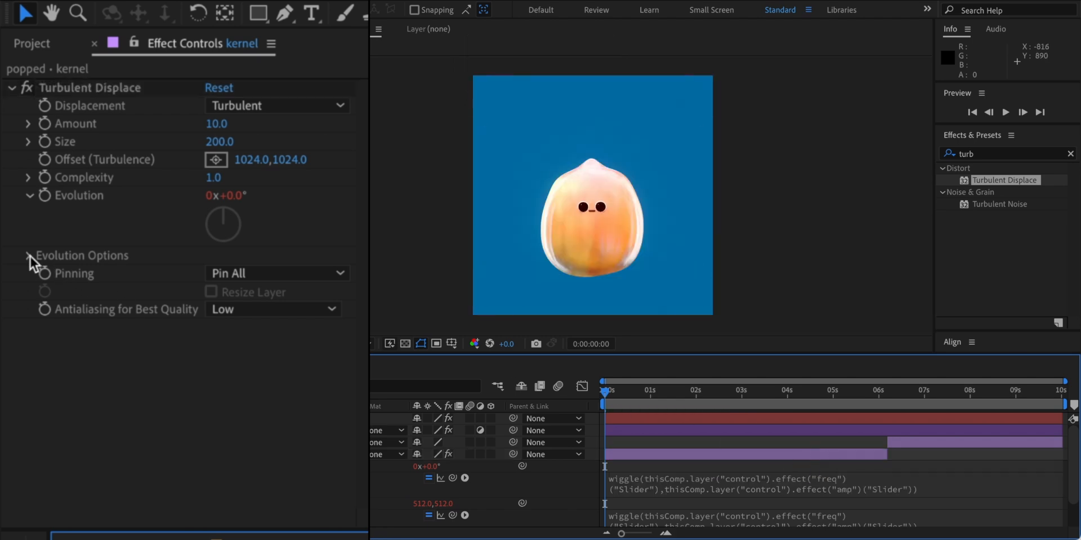
left_click(29, 255)
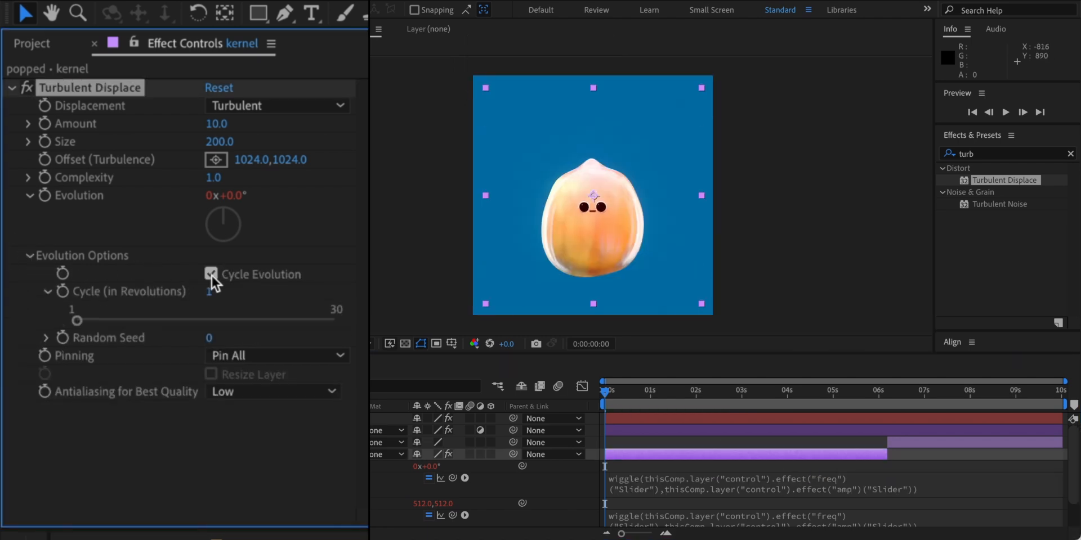
key("space")
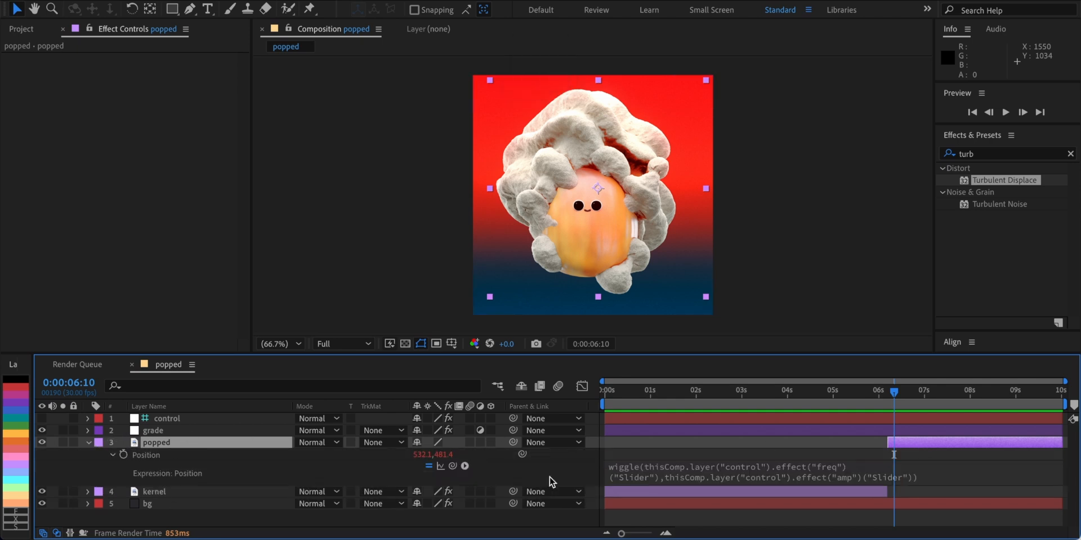
Copy popped's Position wiggle expression and paste it onto Rotation
key("cmd+c")
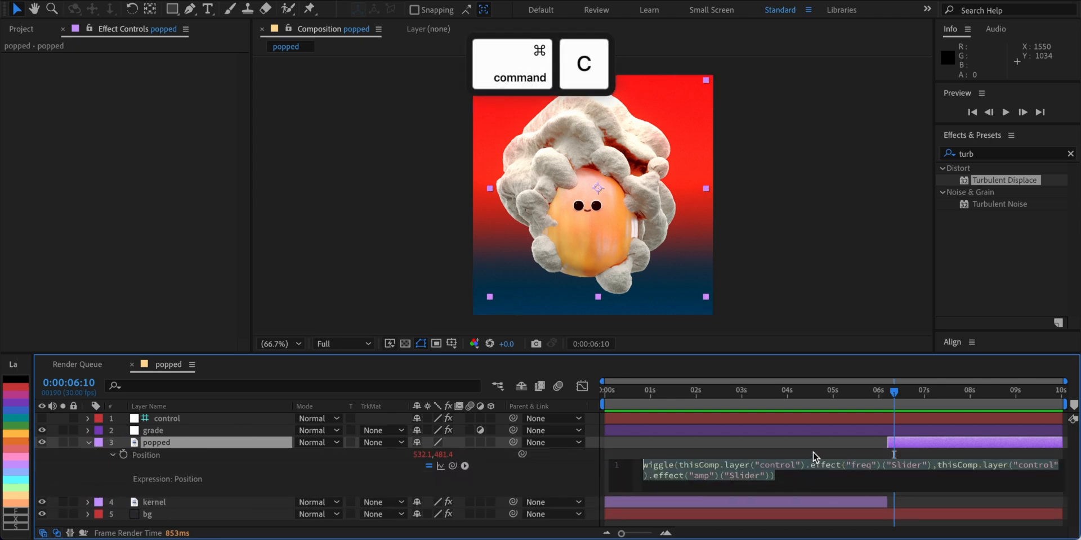
key("cmd+c")
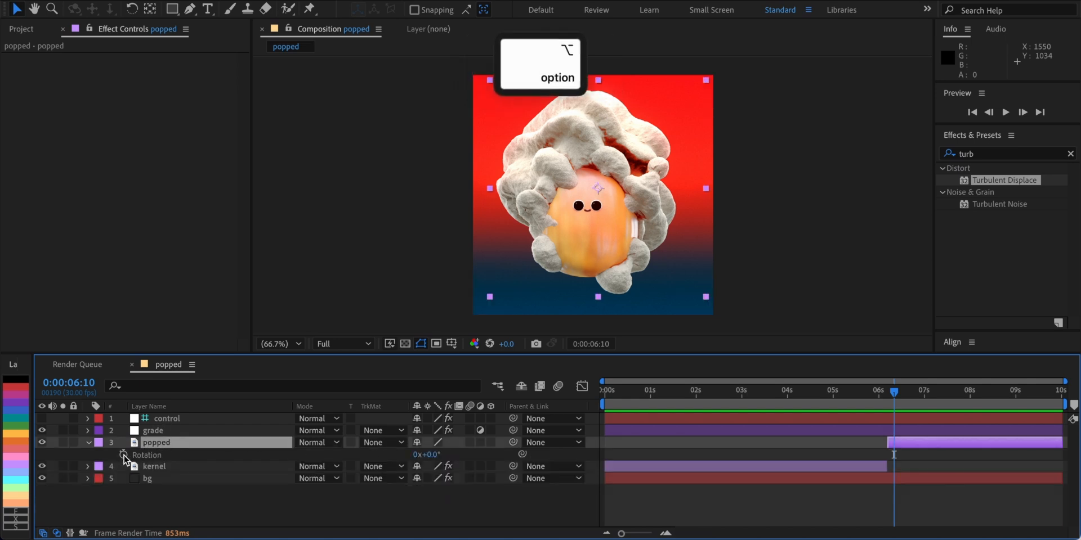
key("cmd+v")
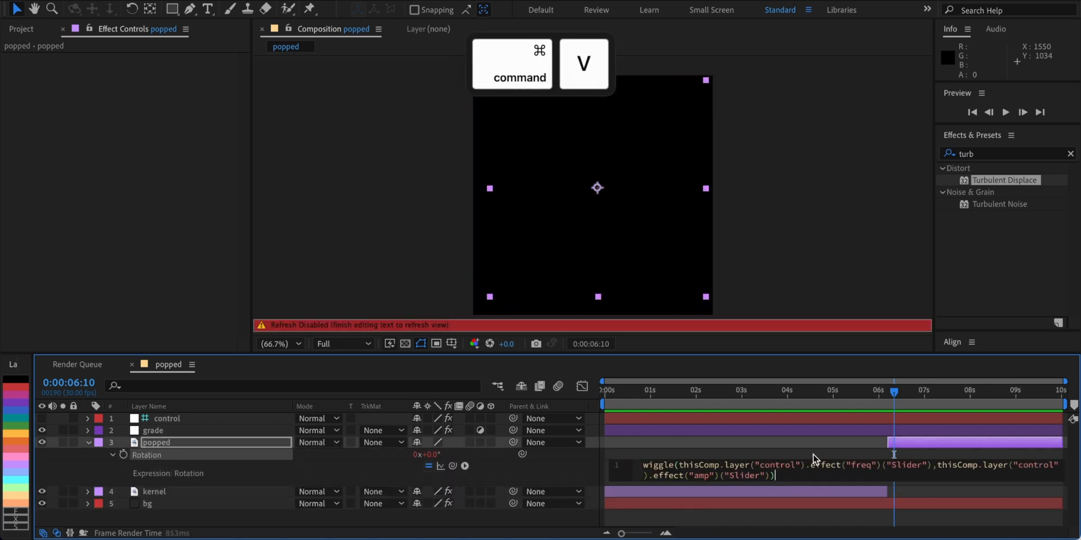